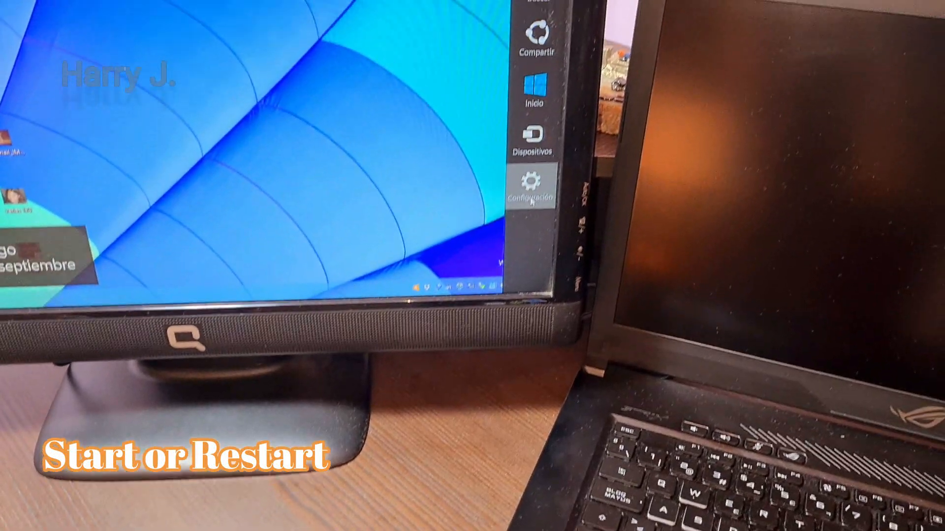
Step: Restart the PC via Charms bar Configuración, Iniciar/Apagar and Reiniciar
click(529, 187)
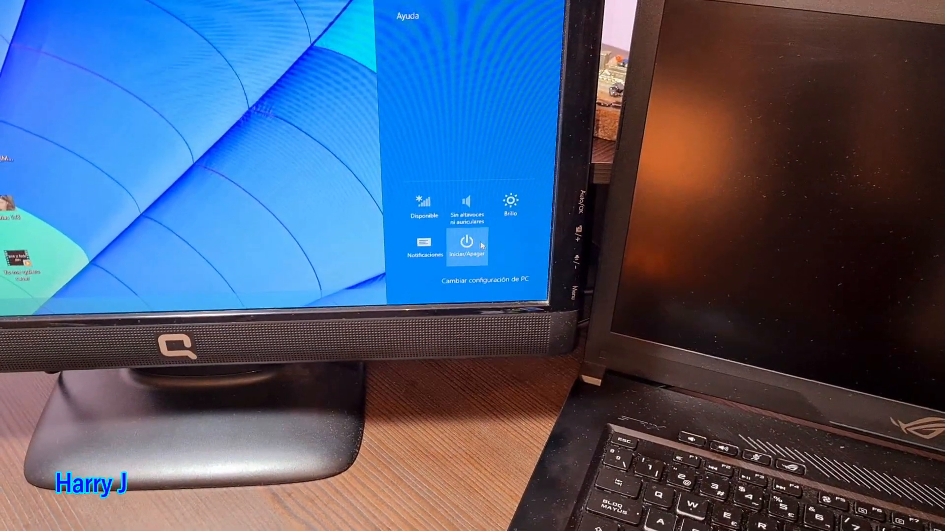
click(467, 248)
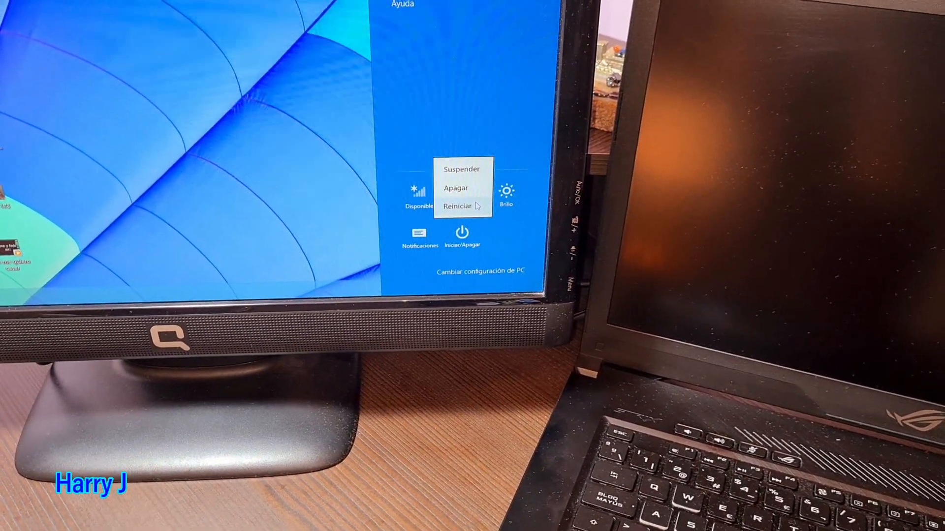
click(457, 206)
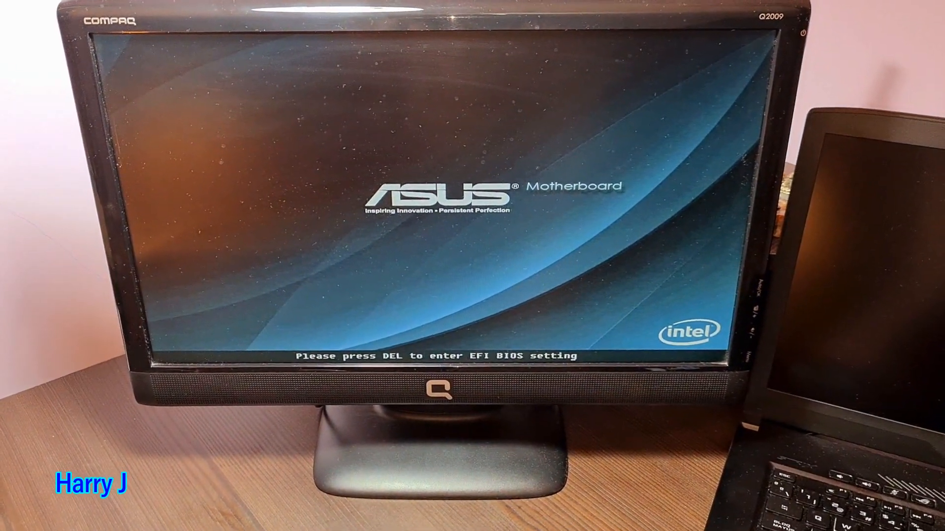
Step: Enter the UEFI BIOS setup with Delete at the ASUS splash screen
key(Delete)
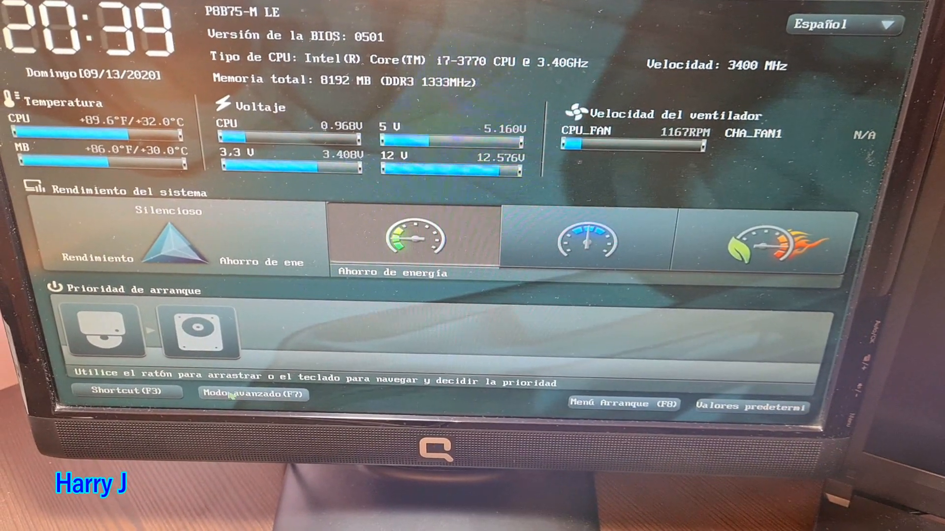
Step: Request Modo avanzado (F7) from the EZ Mode screen
click(251, 394)
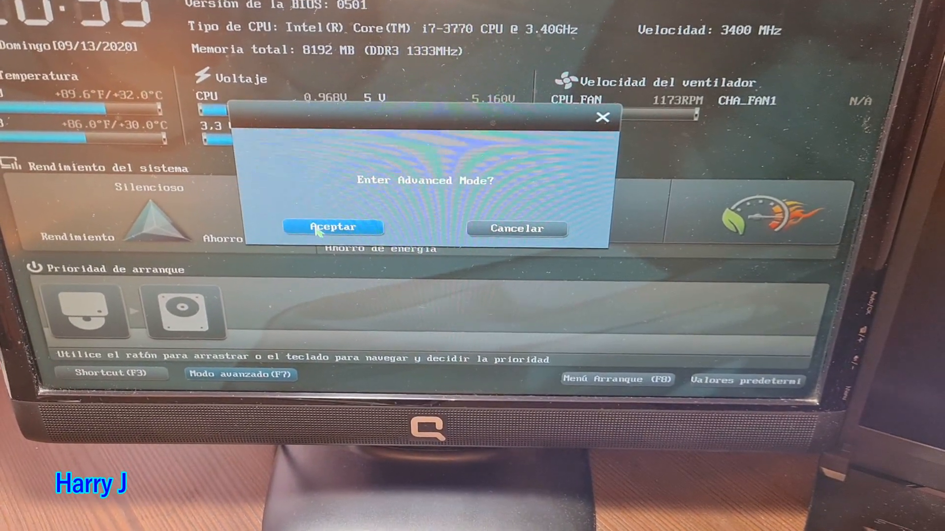
Step: Confirm with Aceptar so the Principal tab shows BIOS, CPU and memory info
click(333, 227)
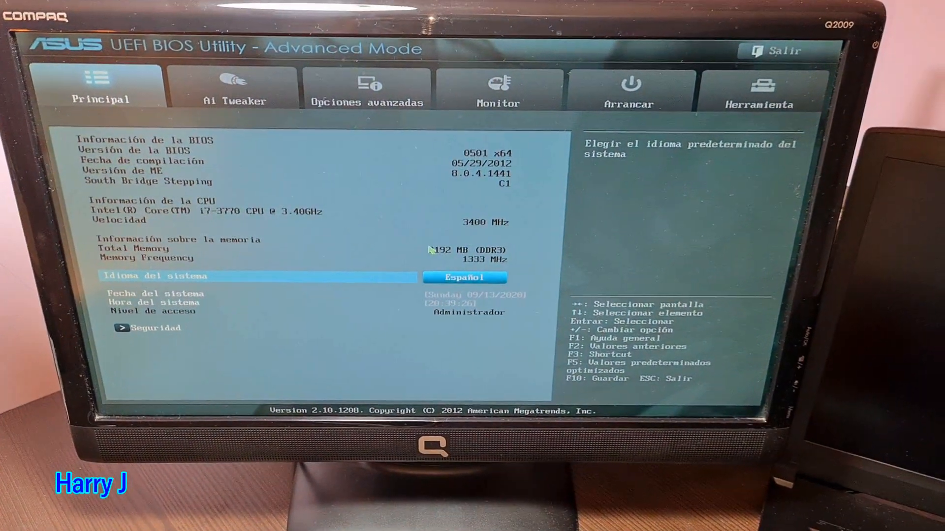